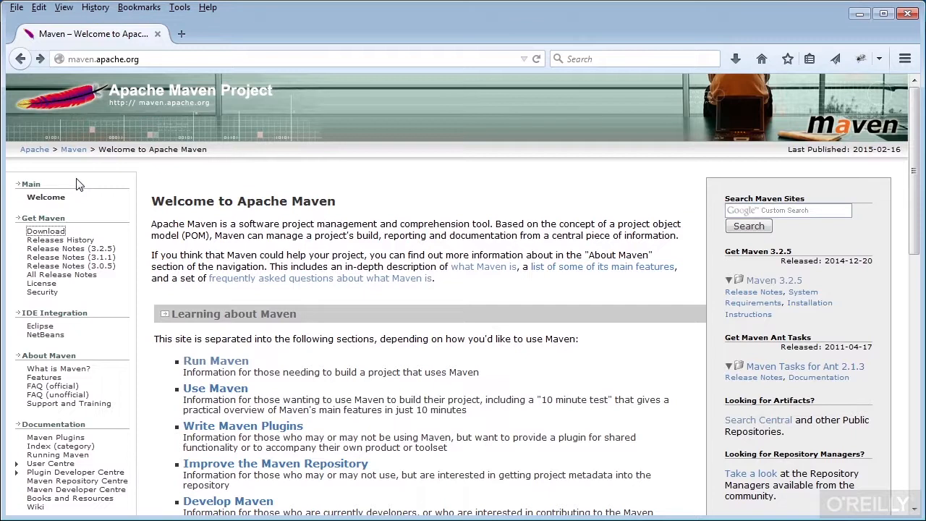
{"action": "mouse_move", "coordinate": [46, 231]}
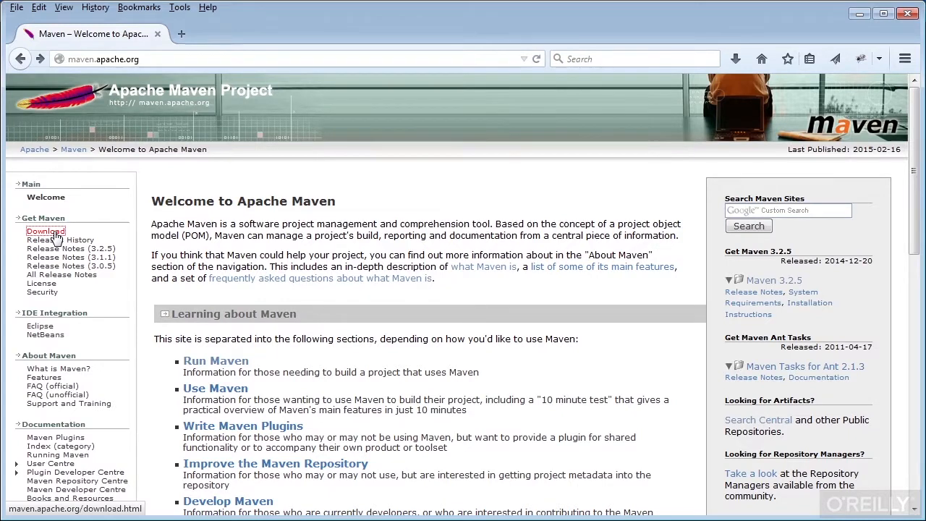
Open the Maven download page and scroll to the Maven 3.2.5 file table.
{"action": "left_click", "coordinate": [46, 230]}
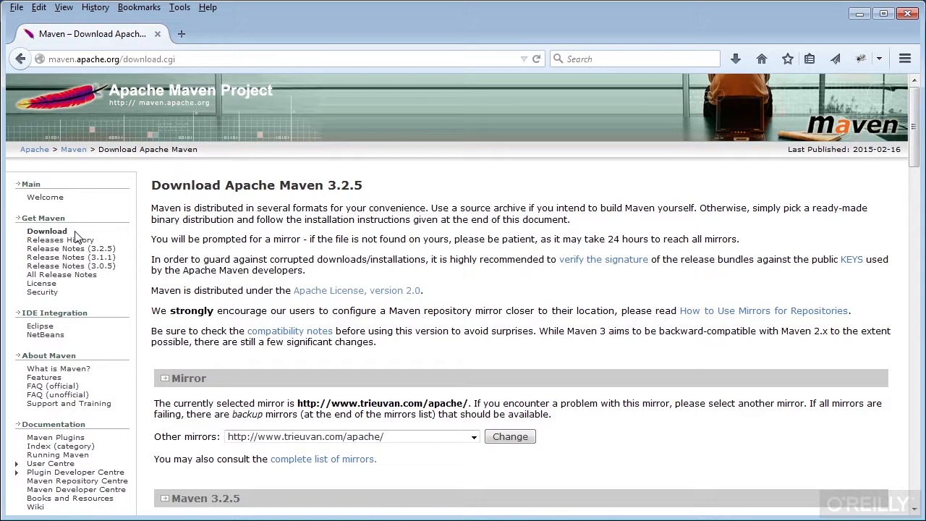
{"action": "mouse_move", "coordinate": [871, 169]}
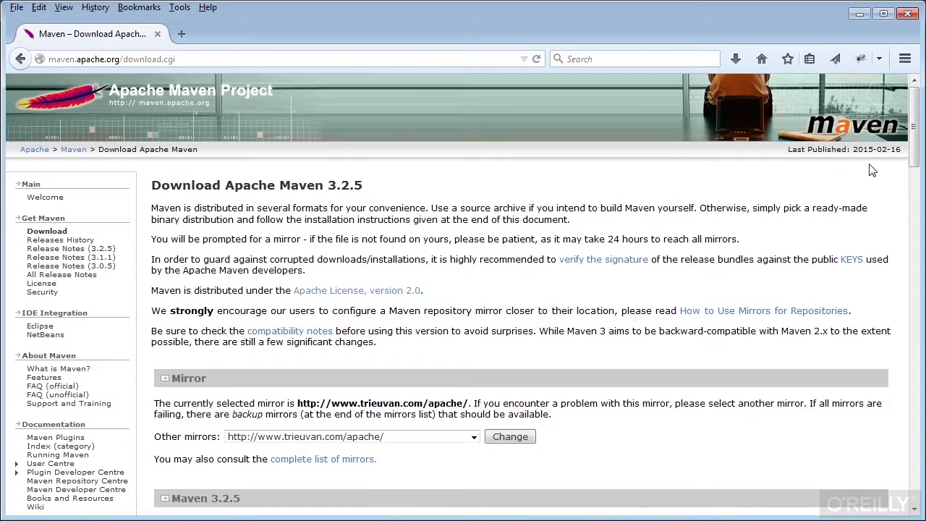
{"action": "scroll", "scroll_direction": "down", "scroll_amount": 3}
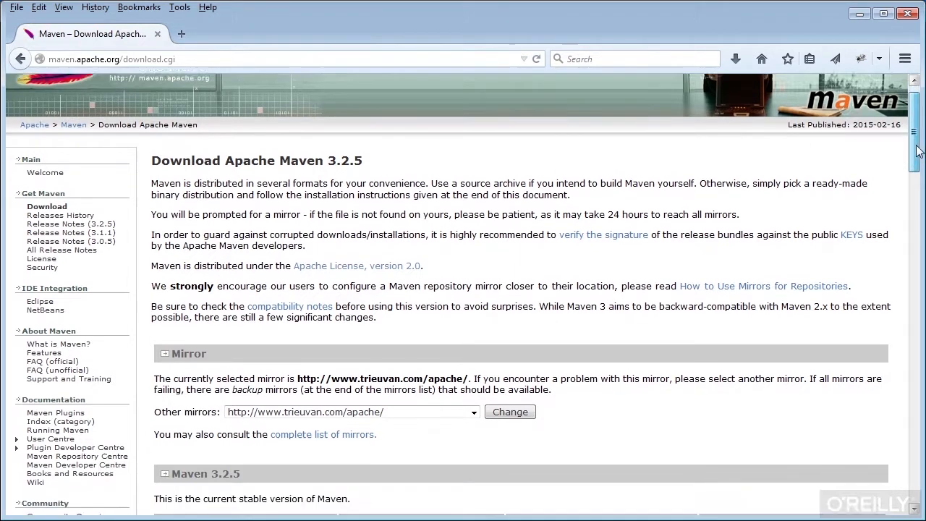
{"action": "scroll", "scroll_direction": "down", "scroll_amount": 3}
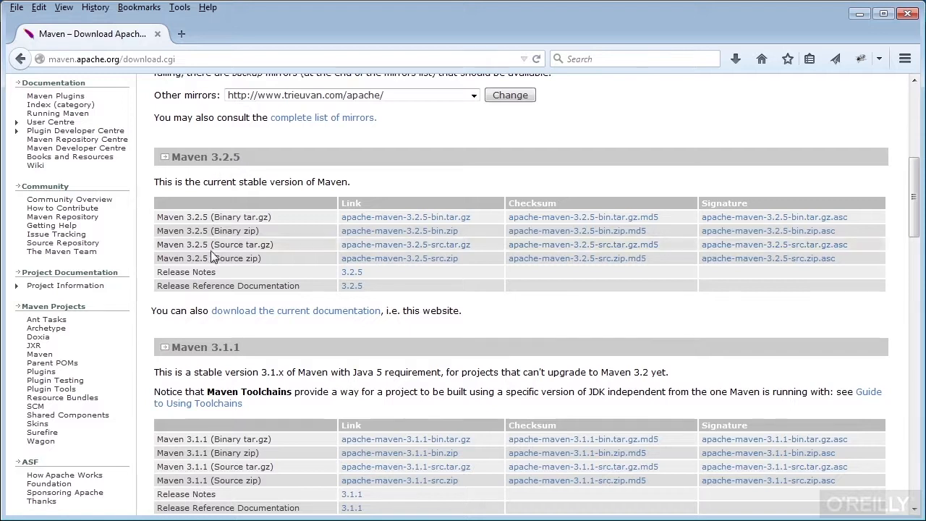
{"action": "mouse_move", "coordinate": [264, 262]}
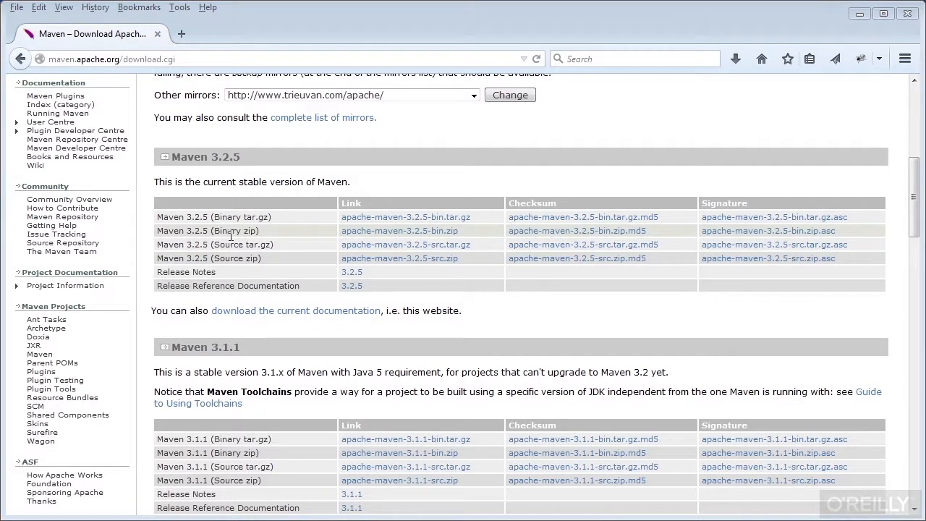
{"action": "mouse_move", "coordinate": [315, 234]}
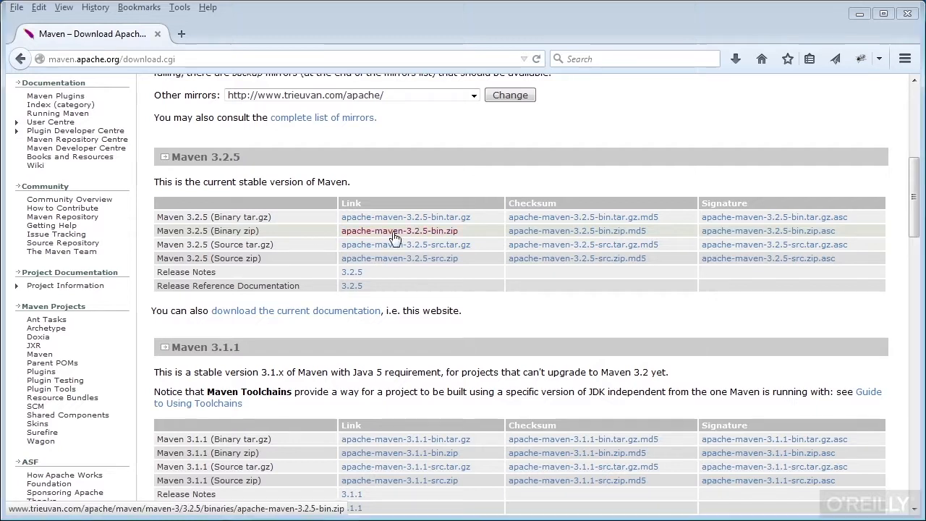
Download apache-maven-3.2.5-bin.zip, choosing to save the 7.7 MB file.
{"action": "left_click", "coordinate": [399, 230]}
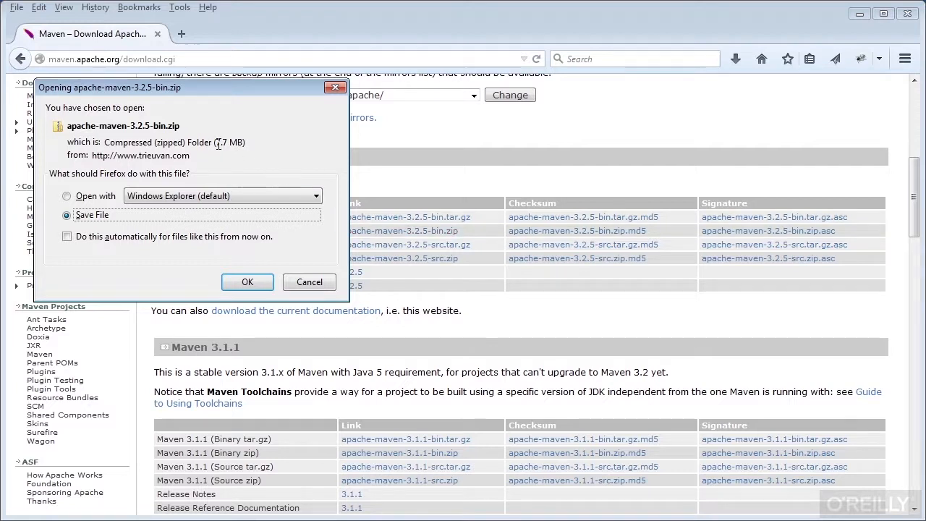
{"action": "double_click", "coordinate": [228, 142]}
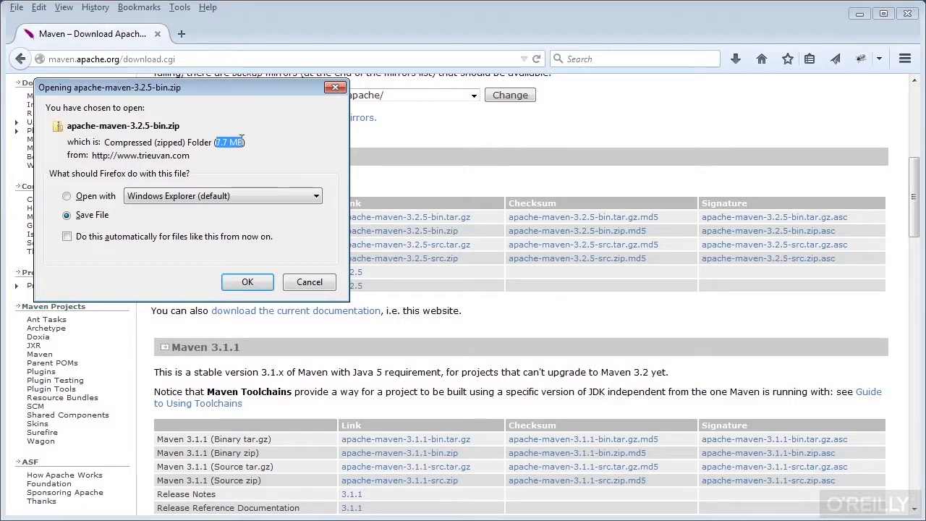
{"action": "mouse_move", "coordinate": [351, 156]}
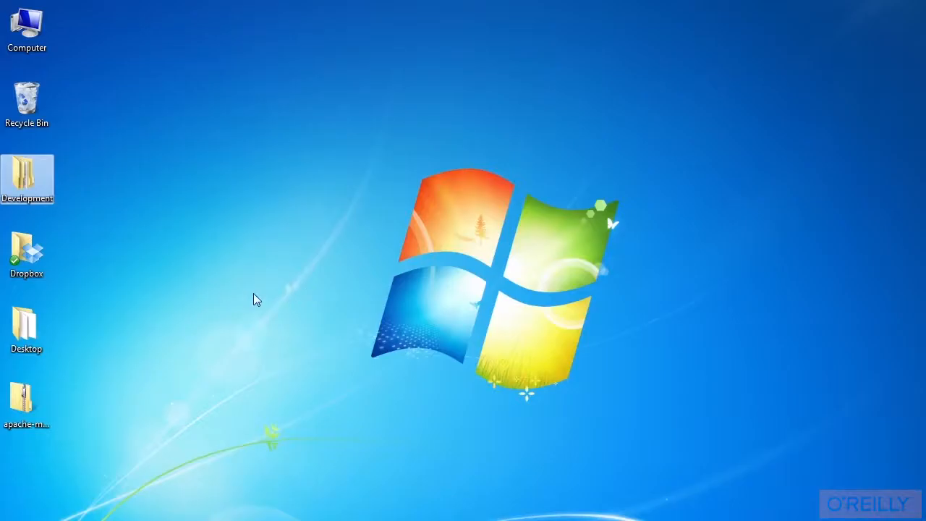
Extract the Maven zip with 7-Zip into an apache-maven-3.2.5-bin folder.
{"action": "left_click", "coordinate": [26, 397]}
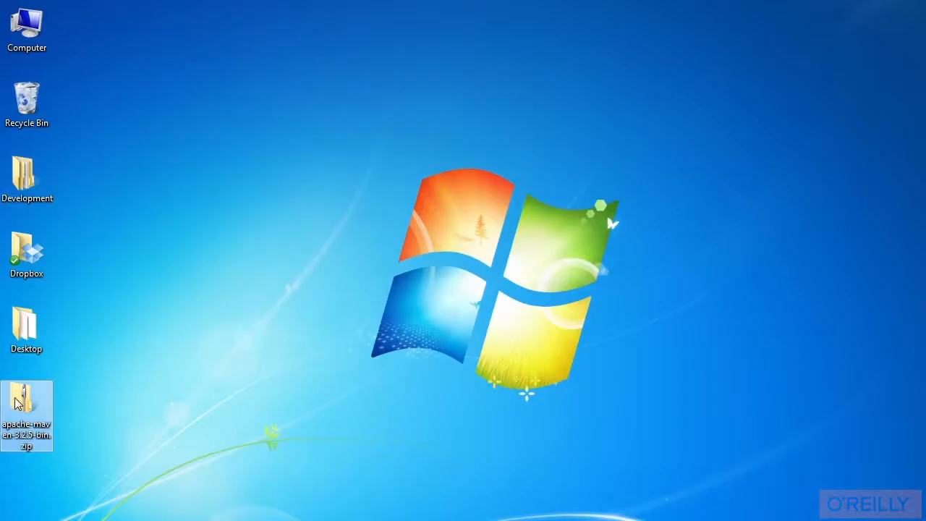
{"action": "mouse_move", "coordinate": [27, 412]}
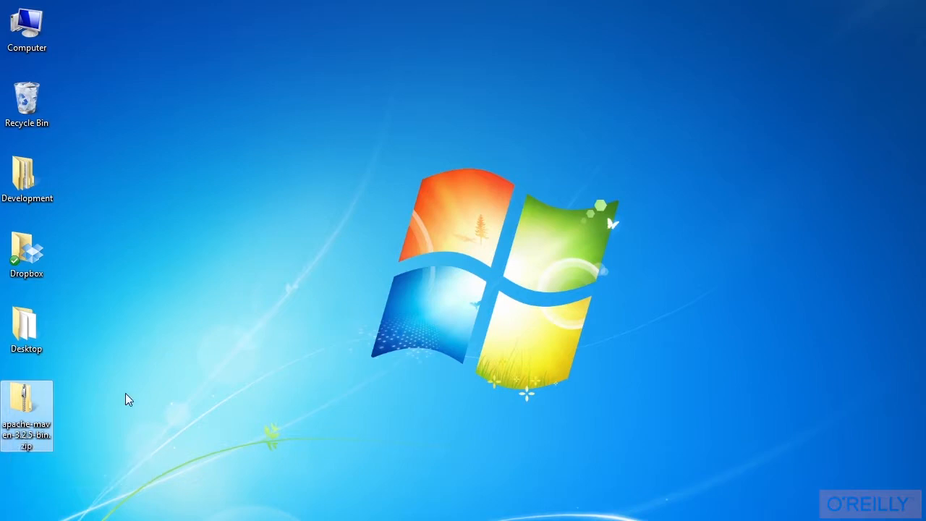
{"action": "mouse_move", "coordinate": [43, 409]}
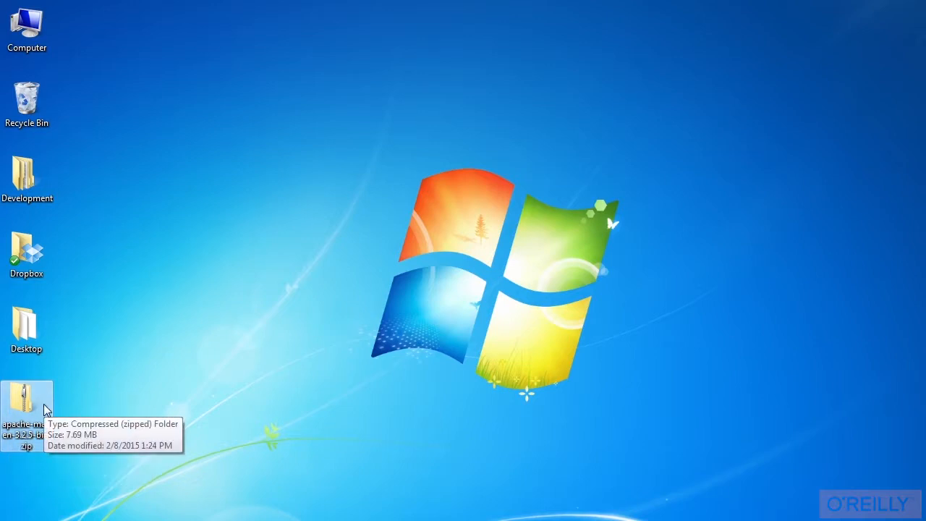
{"action": "right_click", "coordinate": [27, 412]}
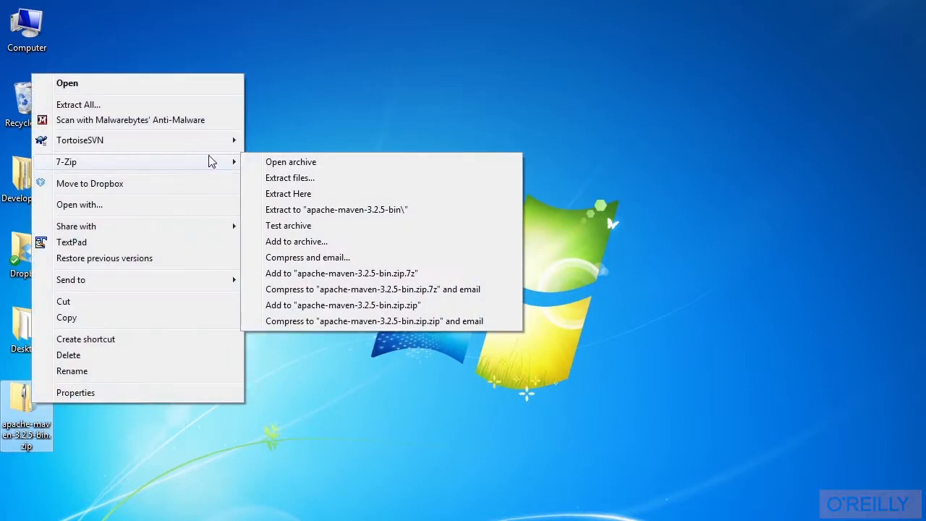
{"action": "mouse_move", "coordinate": [334, 210]}
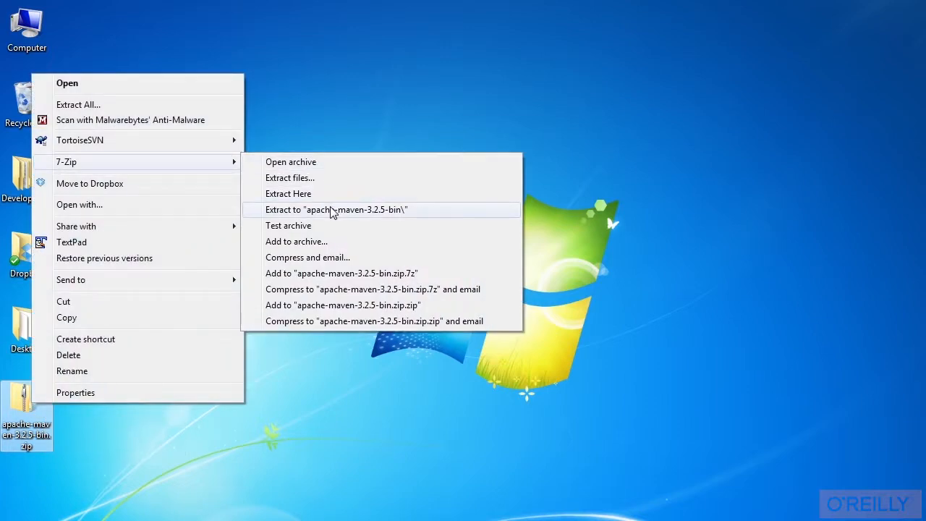
{"action": "left_click", "coordinate": [335, 209]}
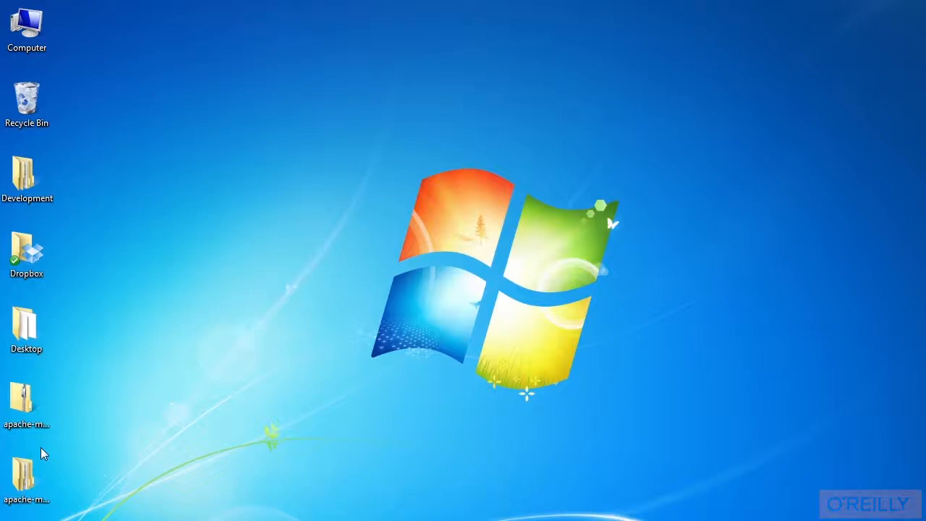
Browse Development > Software > apache-maven-3.2.5-bin > apache-maven-3.2.5.
{"action": "double_click", "coordinate": [27, 173]}
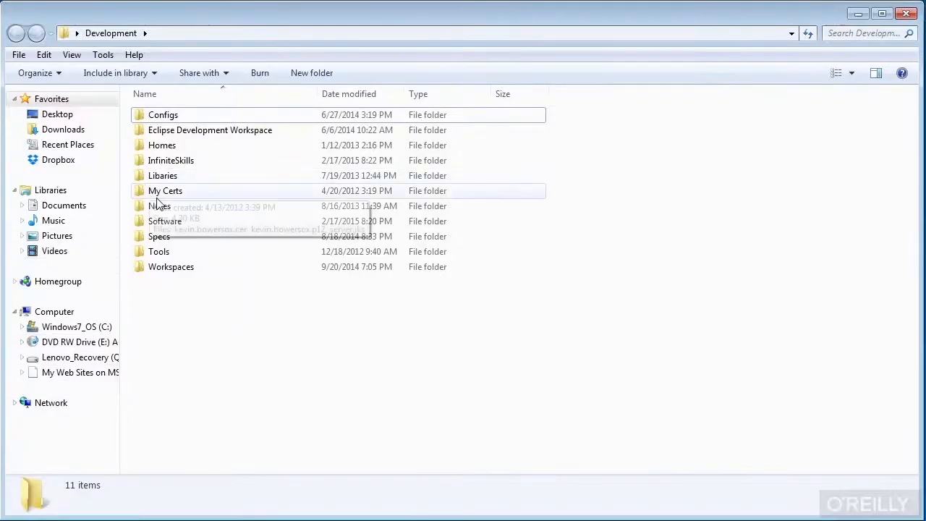
{"action": "double_click", "coordinate": [164, 221]}
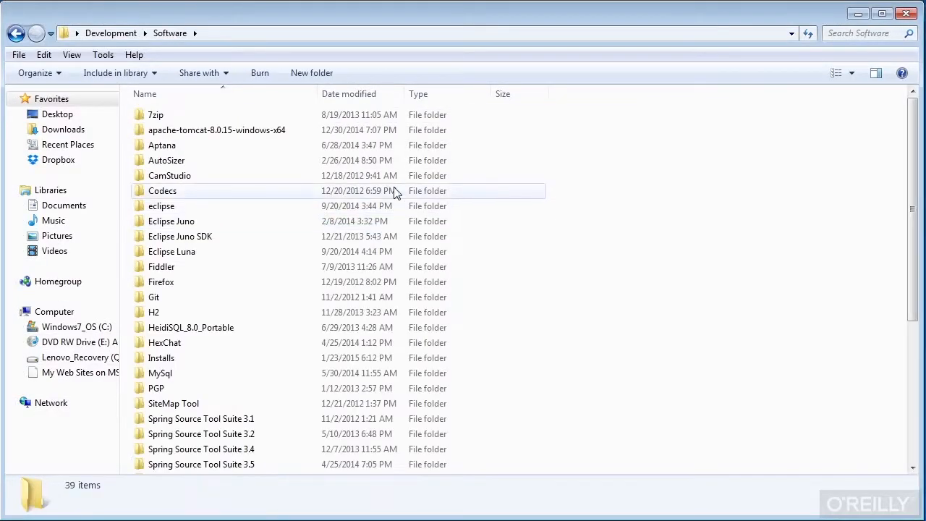
{"action": "scroll", "scroll_direction": "down", "scroll_amount": 3}
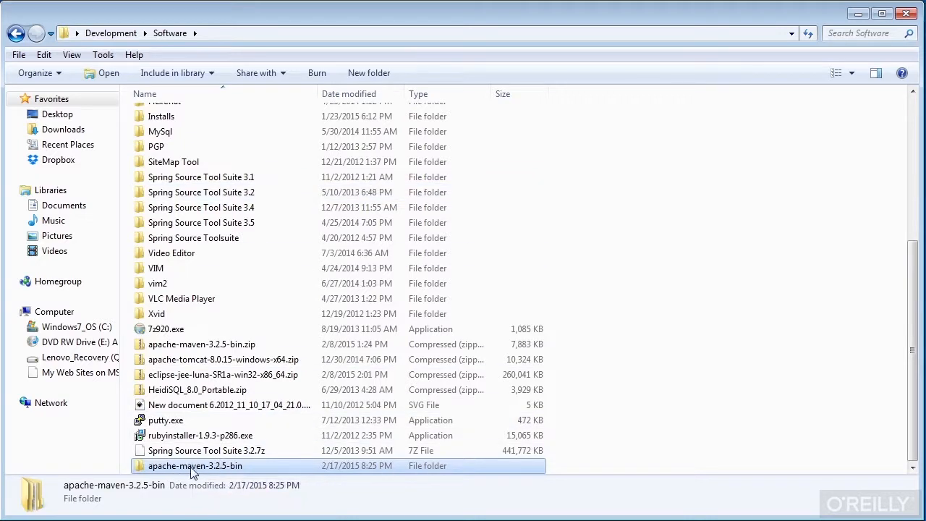
{"action": "double_click", "coordinate": [196, 465]}
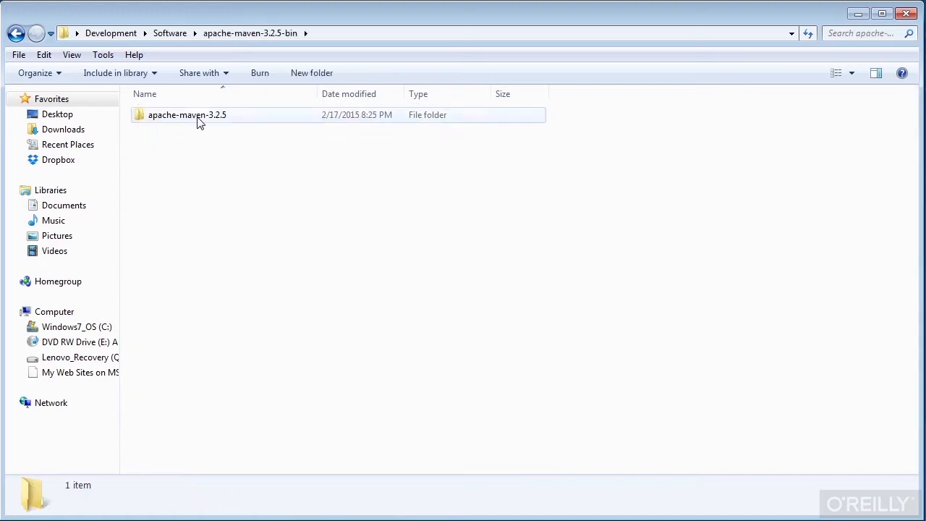
{"action": "double_click", "coordinate": [188, 114]}
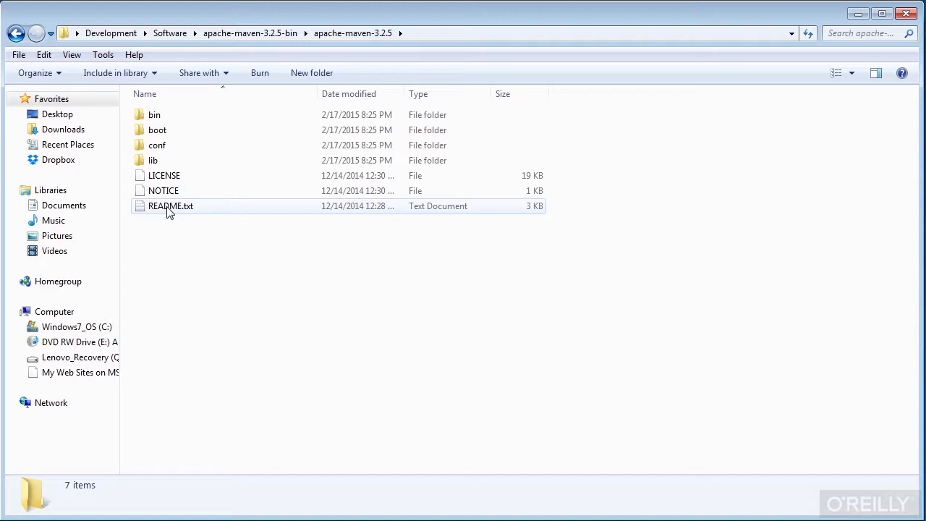
{"action": "mouse_move", "coordinate": [170, 206]}
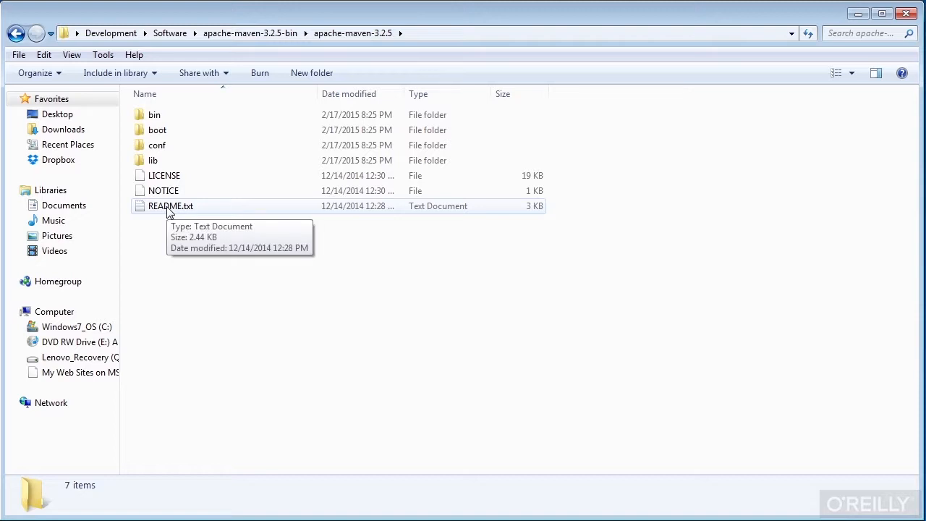
Open README.txt in TextPad and scroll to the Installing Maven section.
{"action": "double_click", "coordinate": [170, 206]}
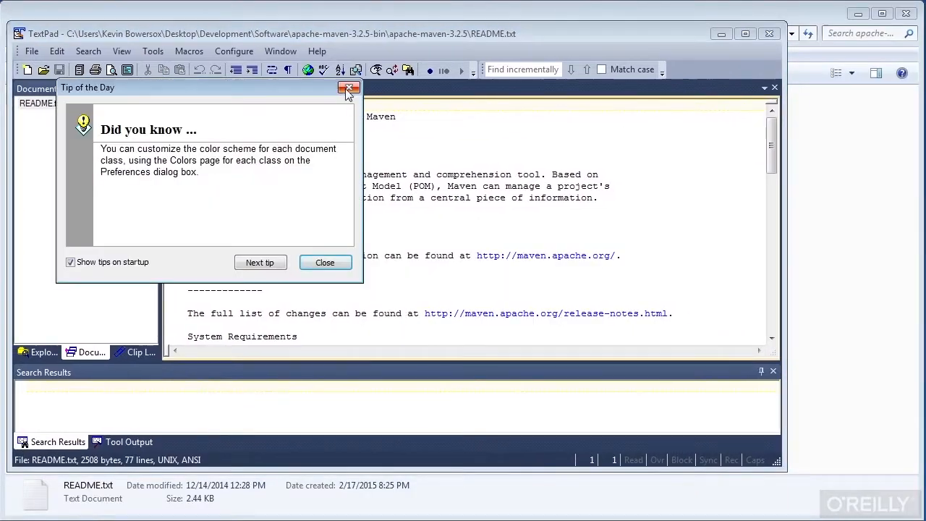
{"action": "left_click", "coordinate": [349, 88]}
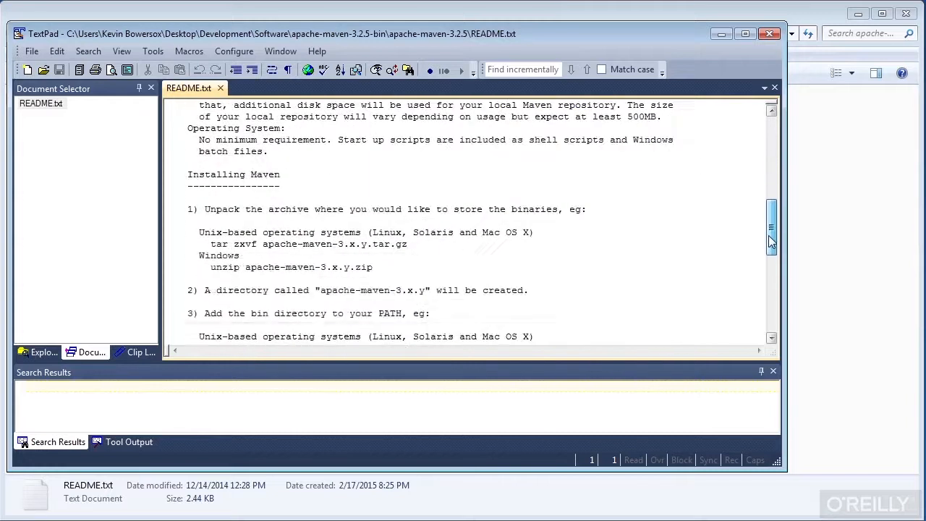
{"action": "scroll", "scroll_direction": "down", "scroll_amount": 3}
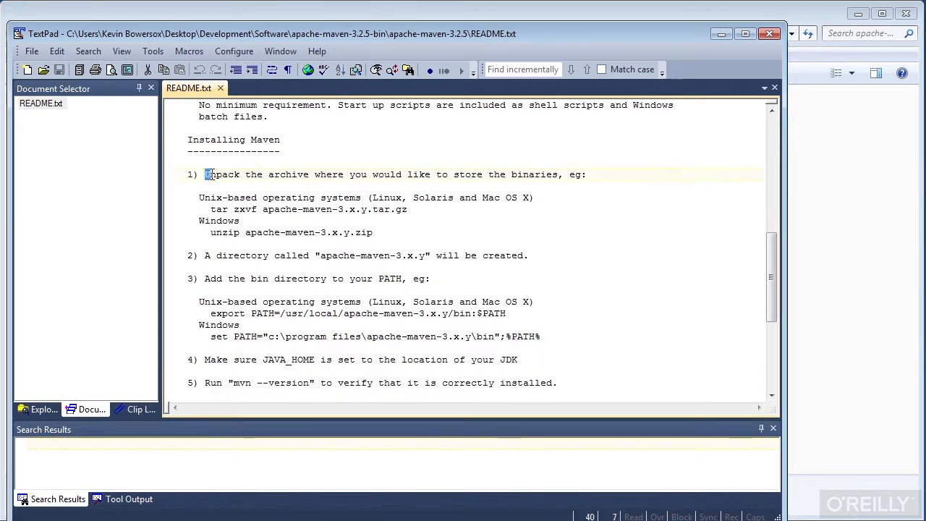
{"action": "left_click_drag", "start_coordinate": [205, 174], "coordinate": [586, 175]}
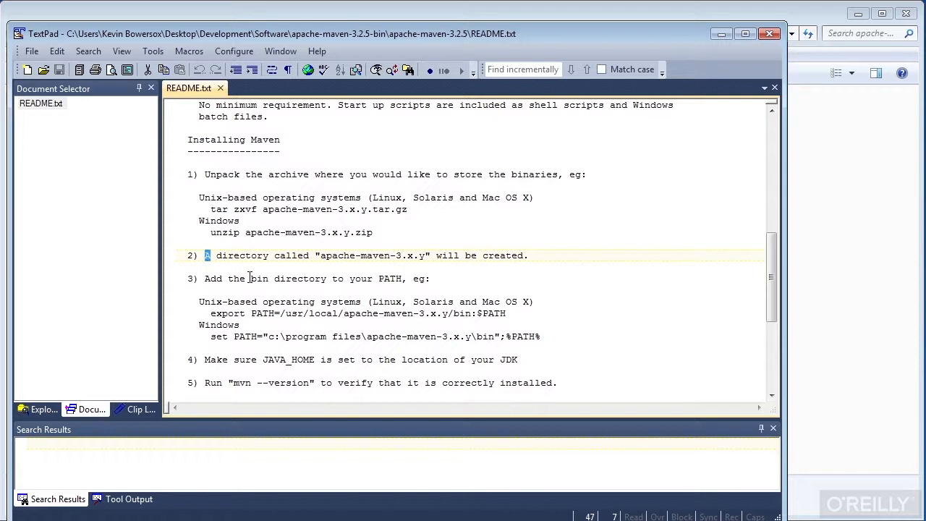
{"action": "mouse_move", "coordinate": [340, 250]}
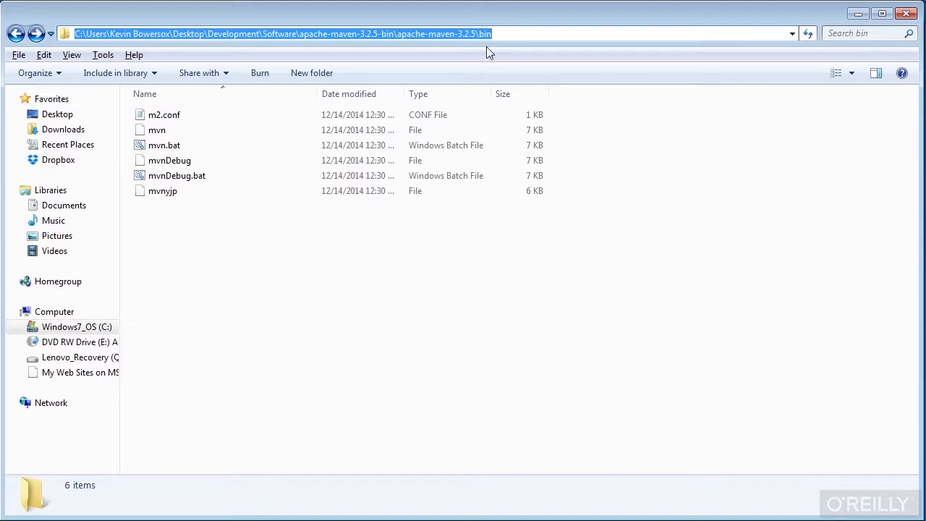
Select the bin folder's full path, then open the System information page.
{"action": "left_click", "coordinate": [54, 311]}
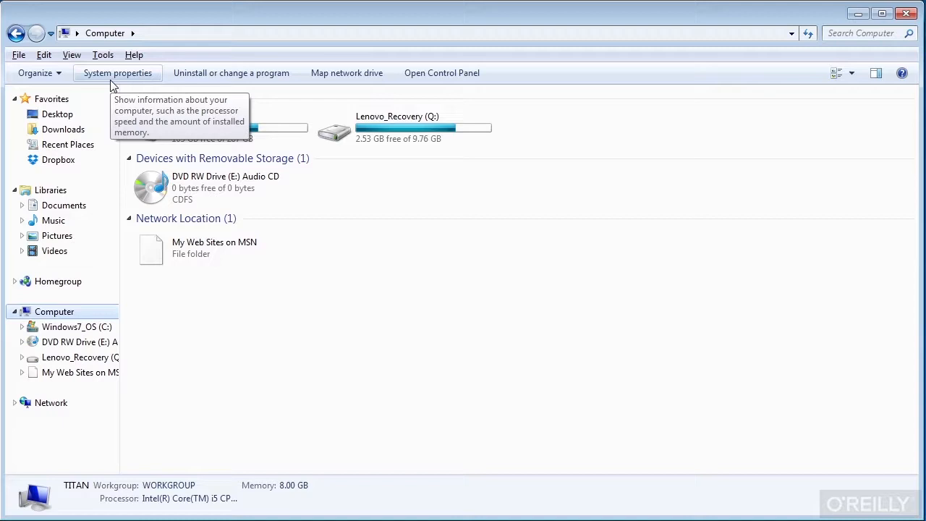
{"action": "left_click", "coordinate": [117, 72]}
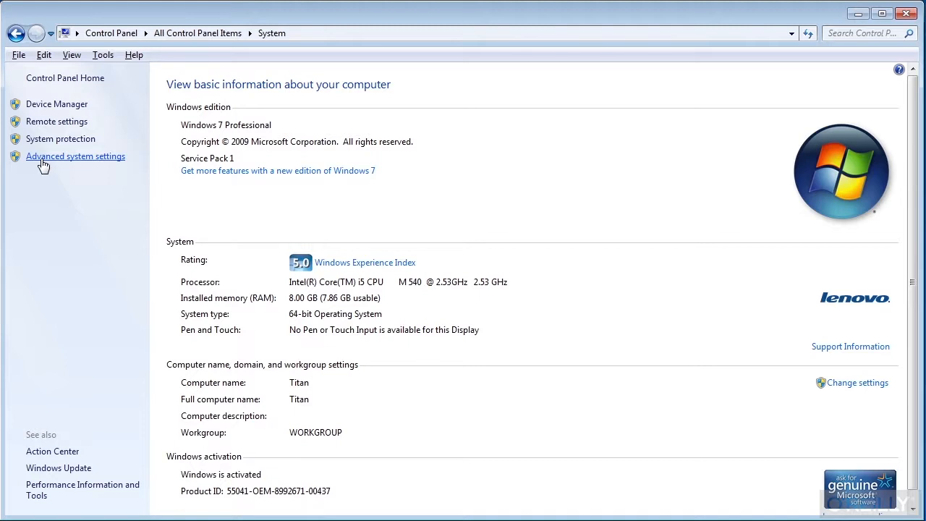
Open Environment Variables from Advanced system settings and scroll to Path.
{"action": "left_click", "coordinate": [76, 156]}
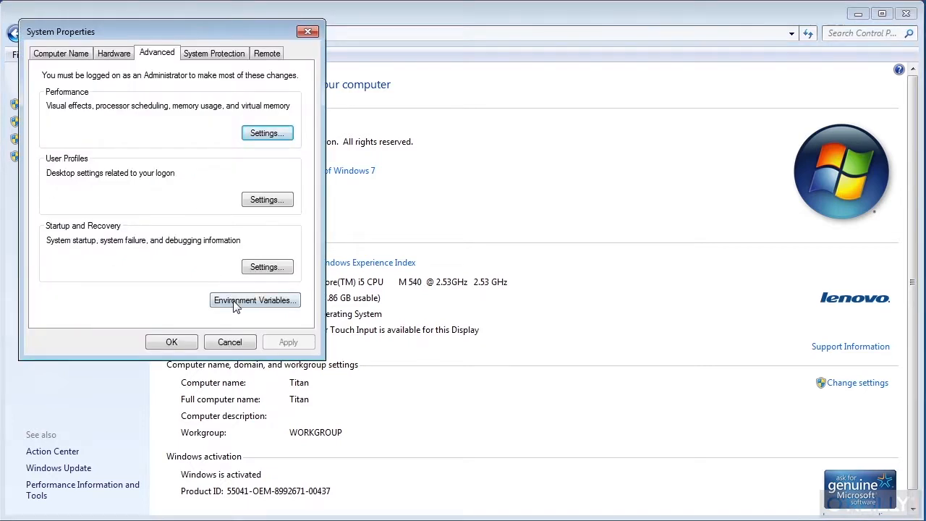
{"action": "left_click", "coordinate": [254, 301]}
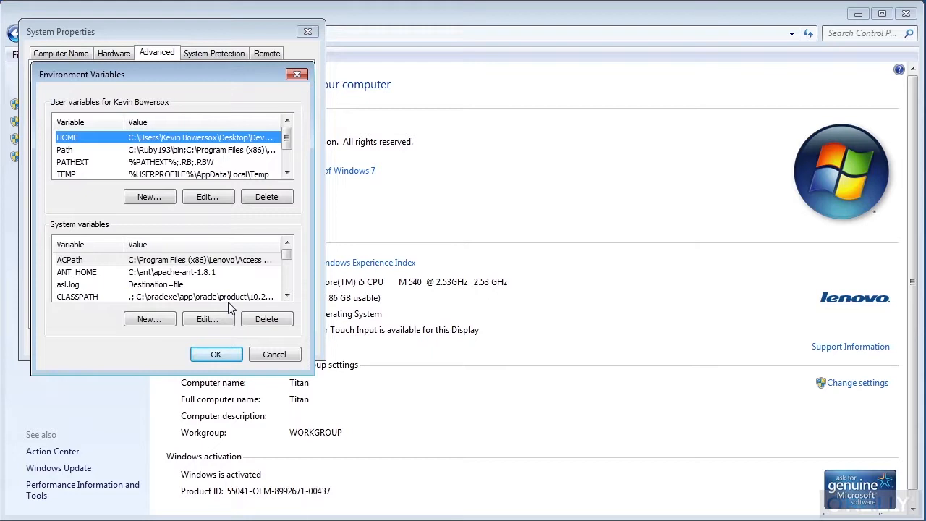
{"action": "mouse_move", "coordinate": [281, 270]}
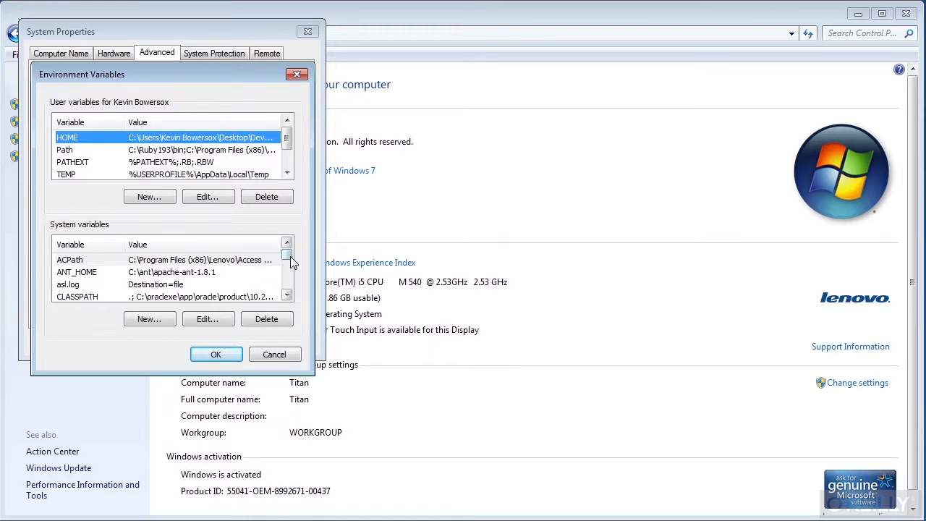
{"action": "scroll", "scroll_direction": "down", "scroll_amount": 3}
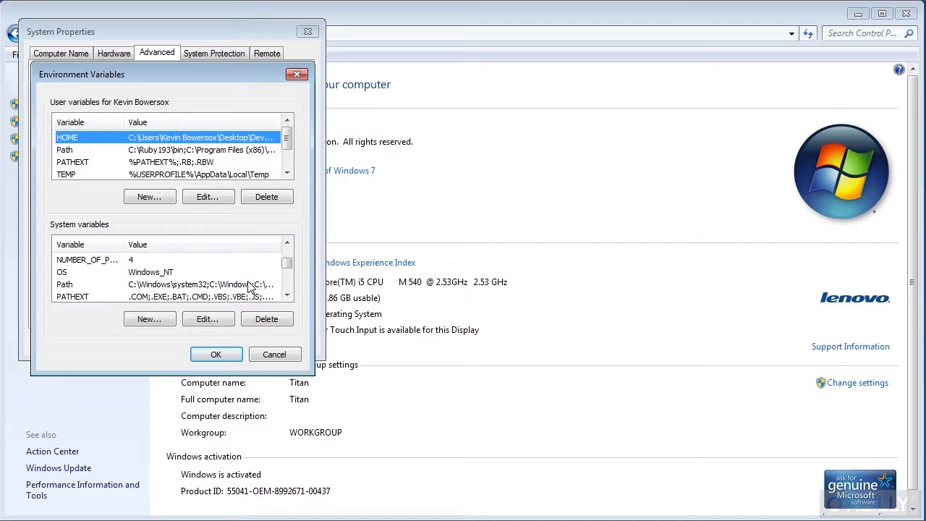
Append the Maven bin folder to Path and confirm all three dialogs.
{"action": "left_click", "coordinate": [207, 319]}
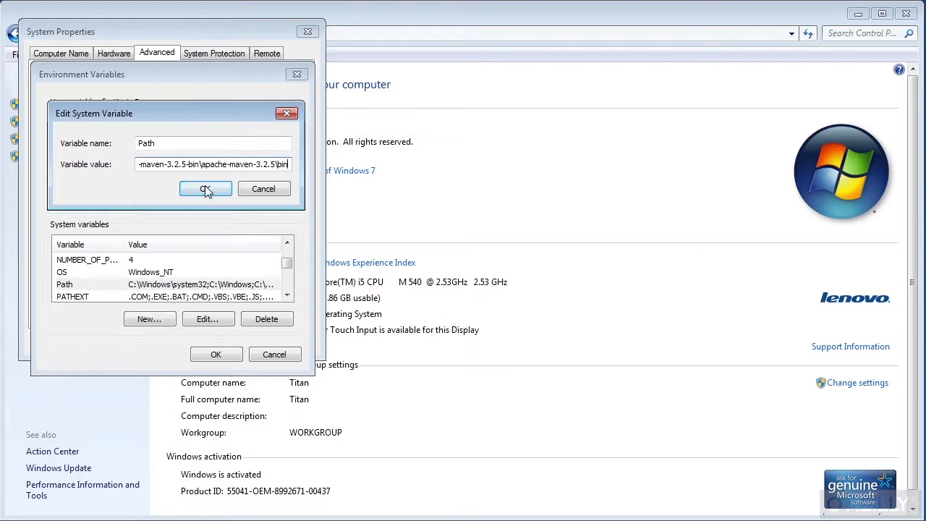
{"action": "left_click", "coordinate": [205, 189]}
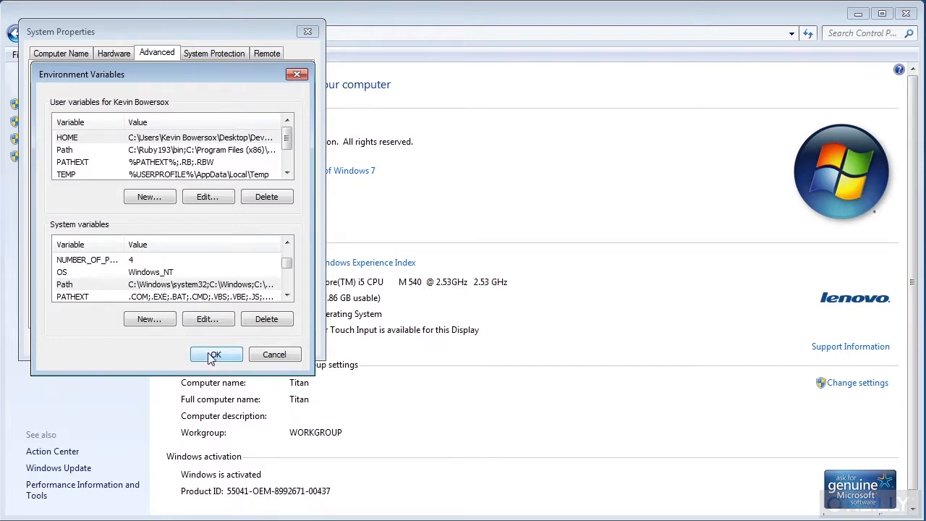
{"action": "left_click", "coordinate": [215, 354]}
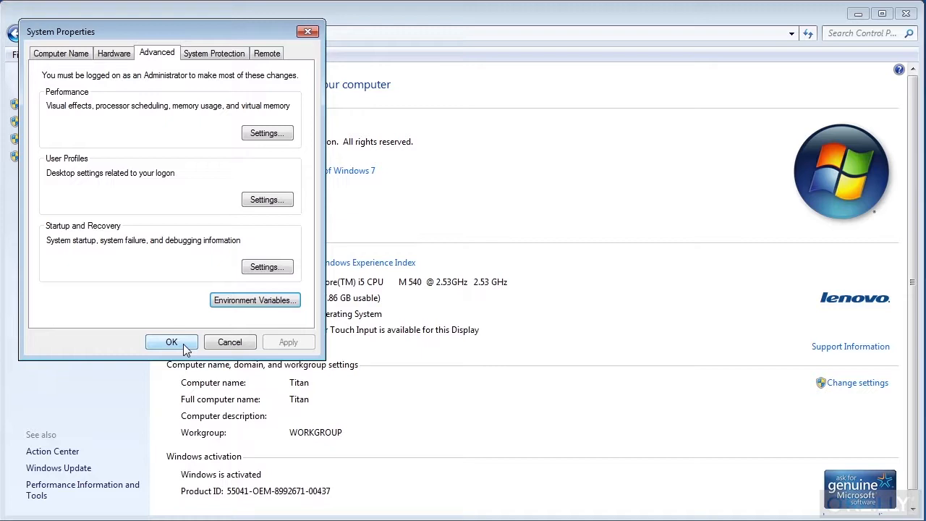
{"action": "left_click", "coordinate": [171, 341]}
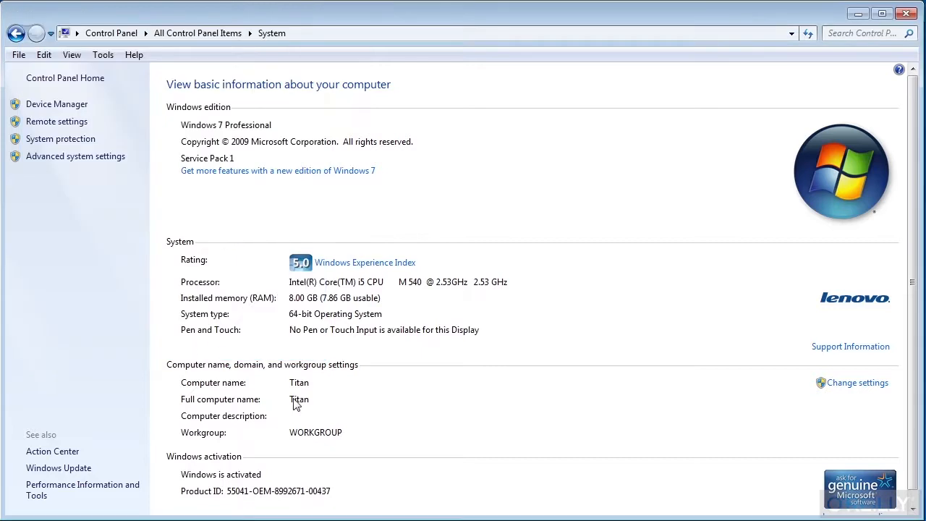
{"action": "mouse_move", "coordinate": [275, 391]}
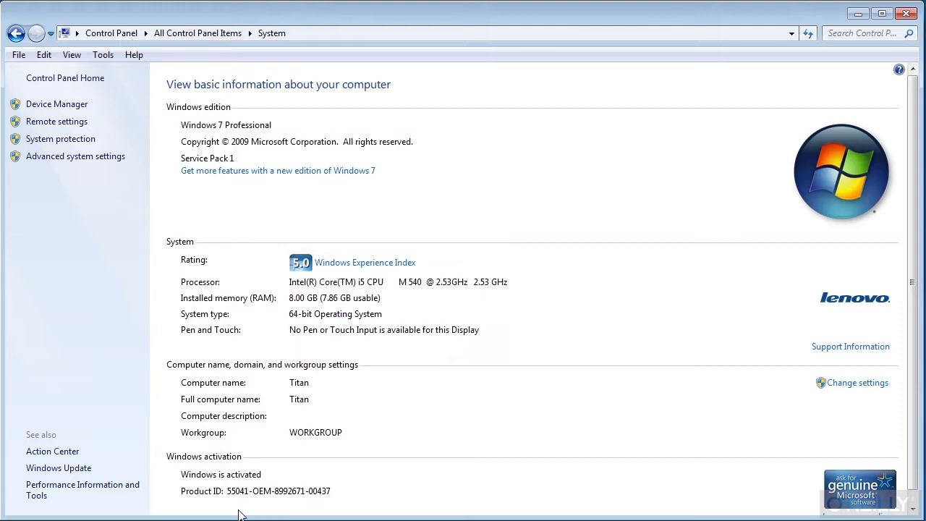
{"action": "mouse_move", "coordinate": [244, 502]}
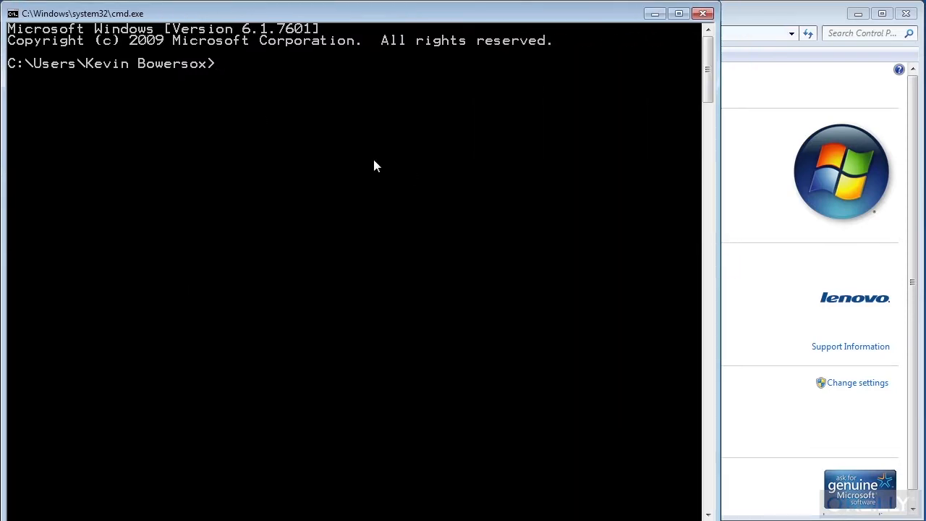
Type mvn -v in a new Command Prompt.
{"action": "type", "text": "mvn -v"}
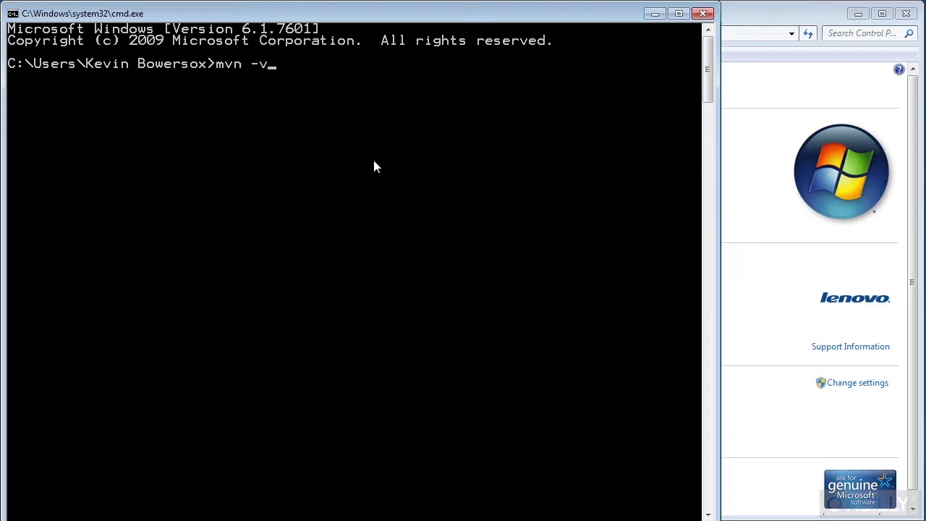